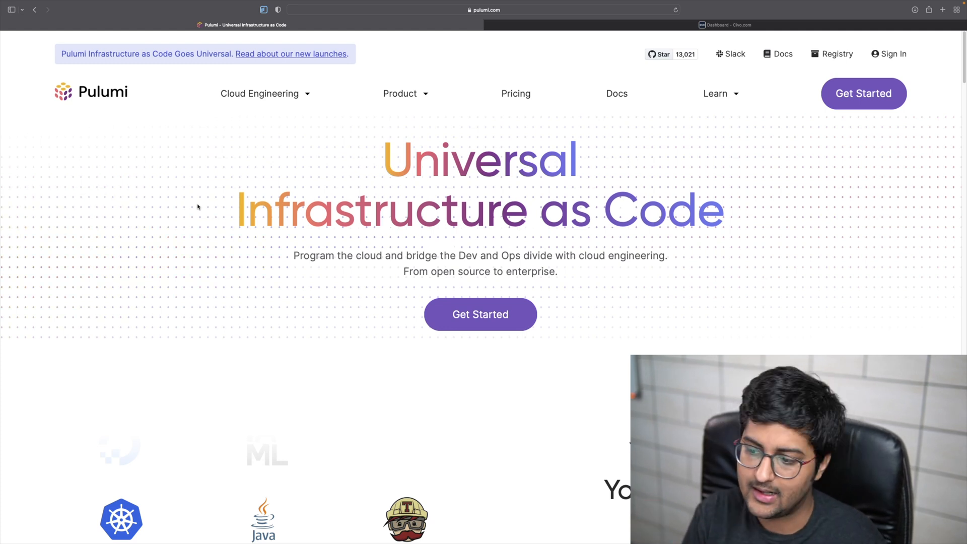
- Run the Node 12 brew install, which reports Node 12 is already installed
scroll(down, 3)
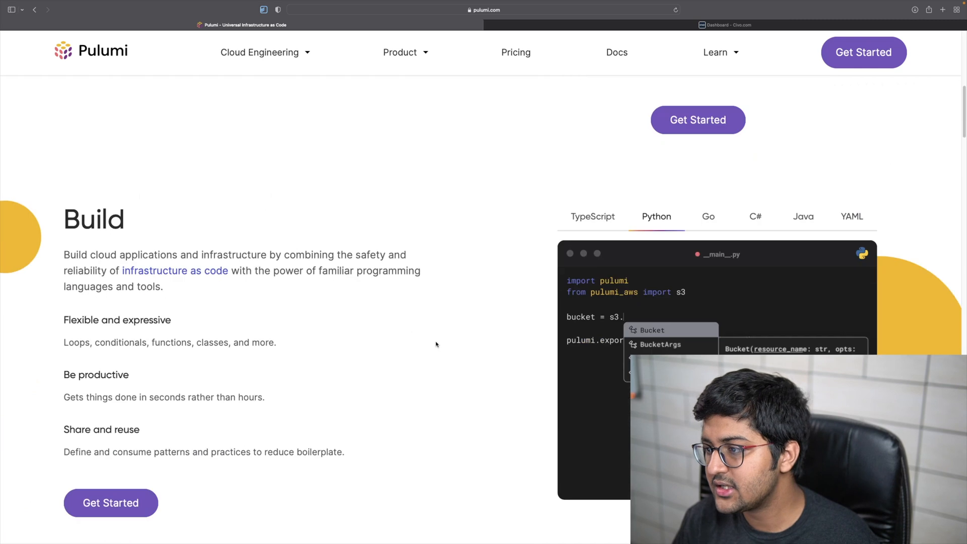
scroll(down, 3)
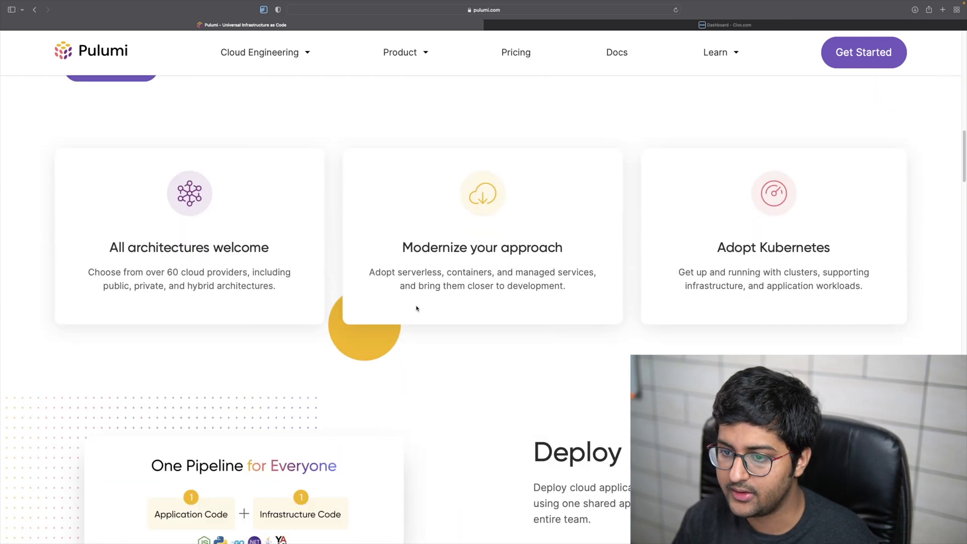
scroll(down, 3)
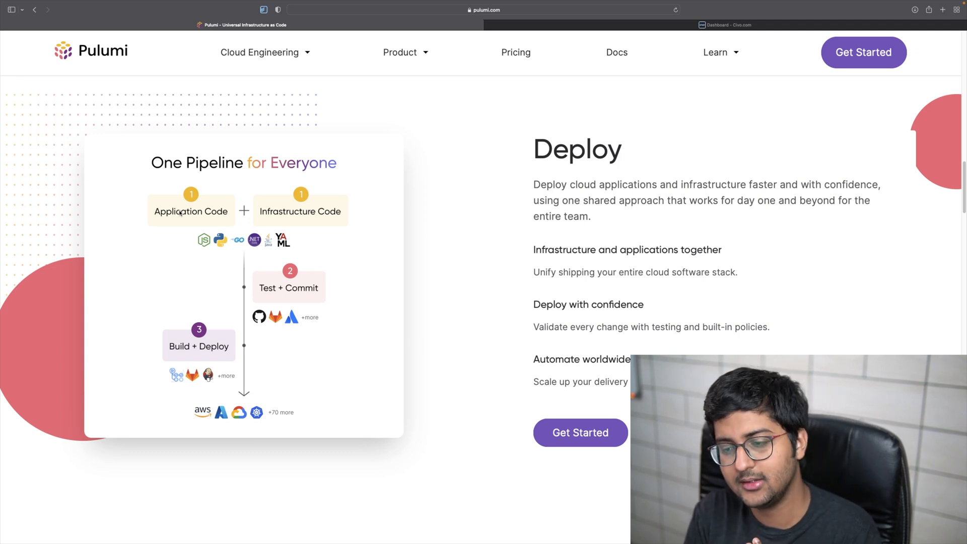
scroll(down, 3)
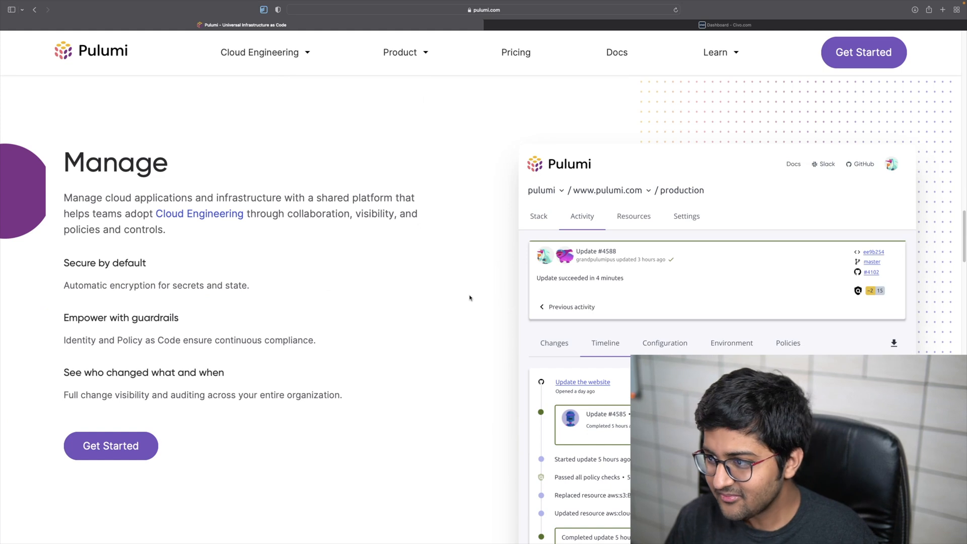
scroll(down, 3)
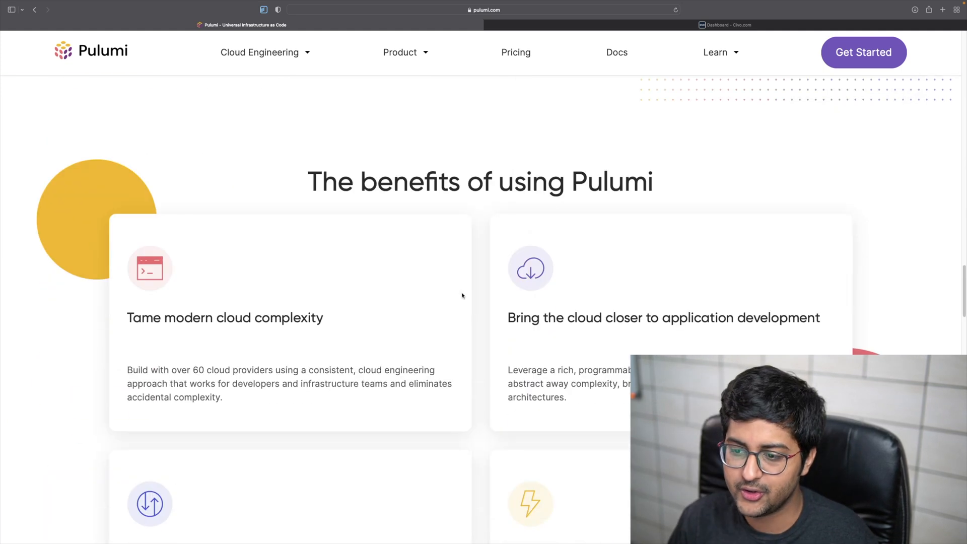
scroll(down, 3)
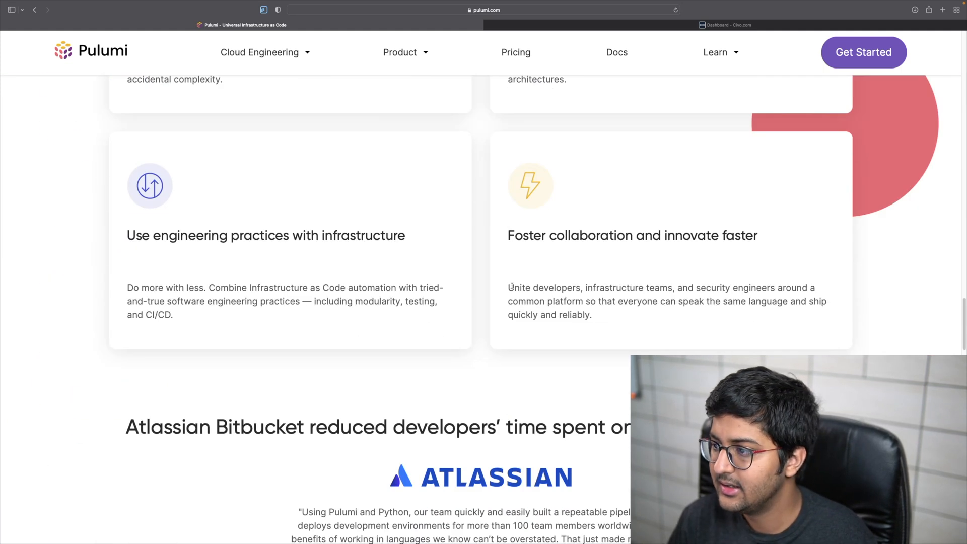
scroll(up, 3)
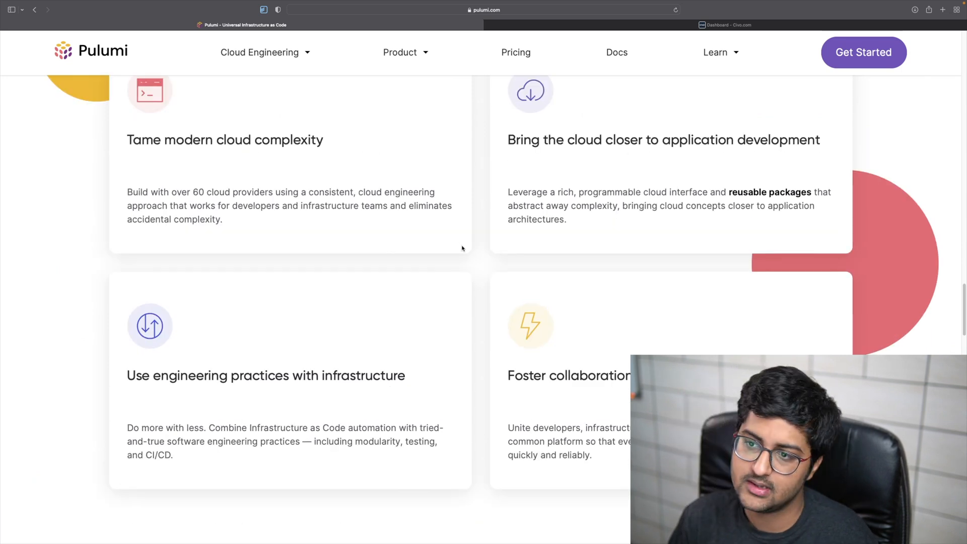
scroll(up, 3)
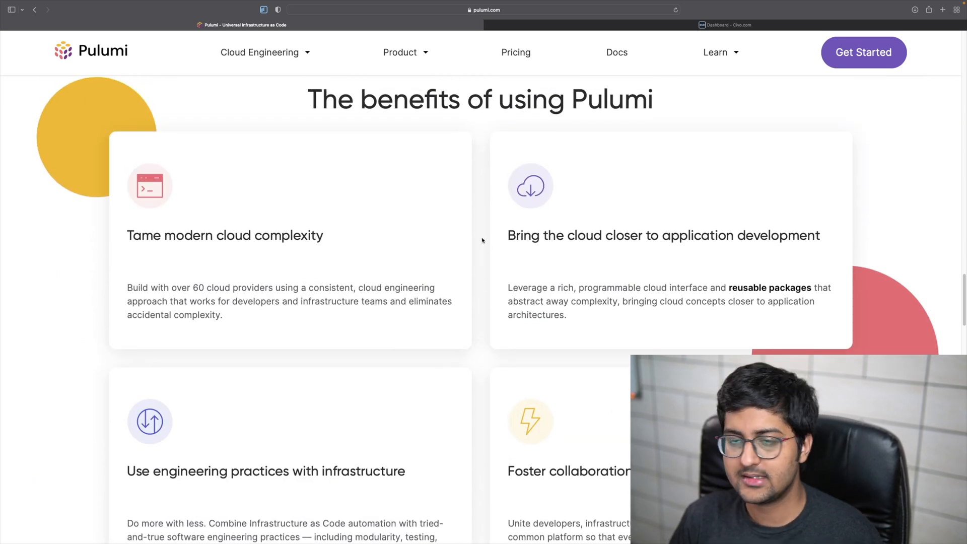
scroll(up, 3)
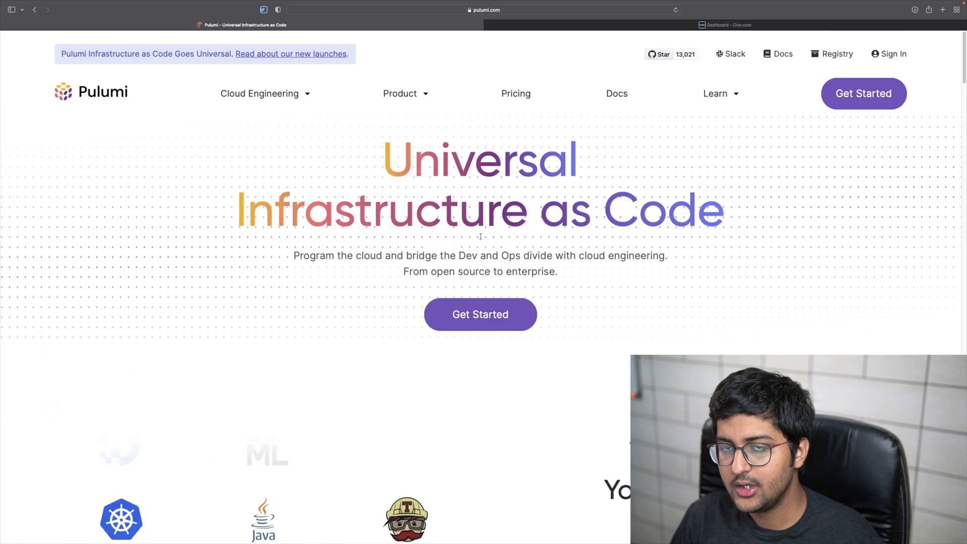
mouse_move(481, 244)
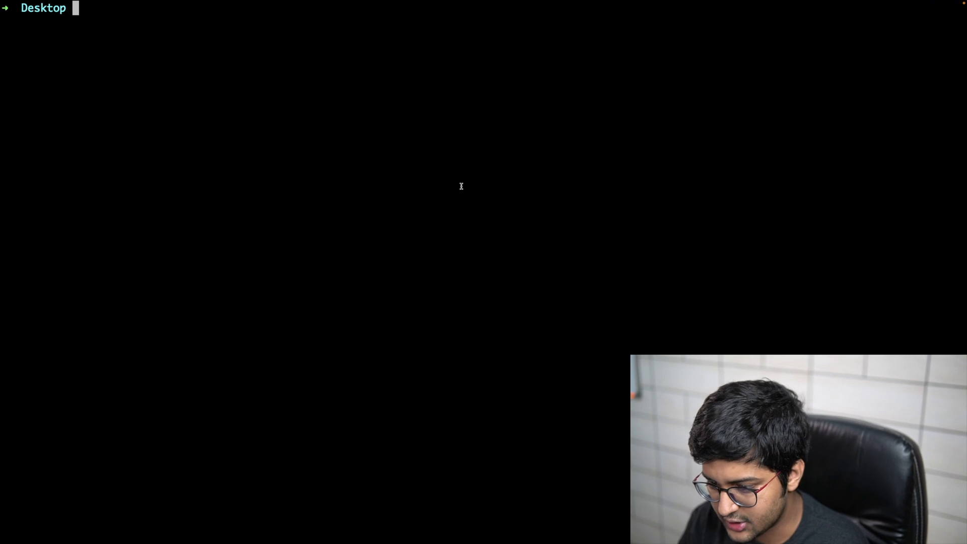
text(brew install pulumi)
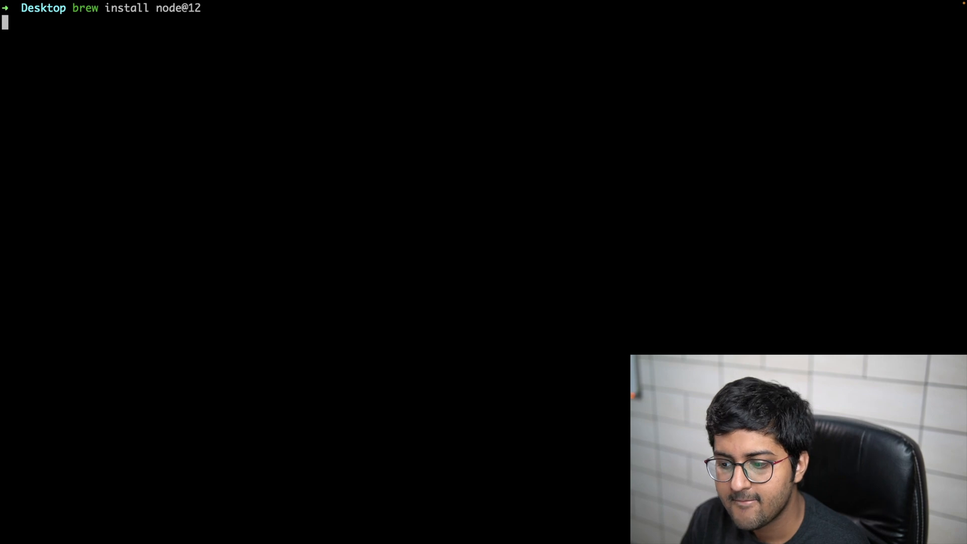
key(Enter)
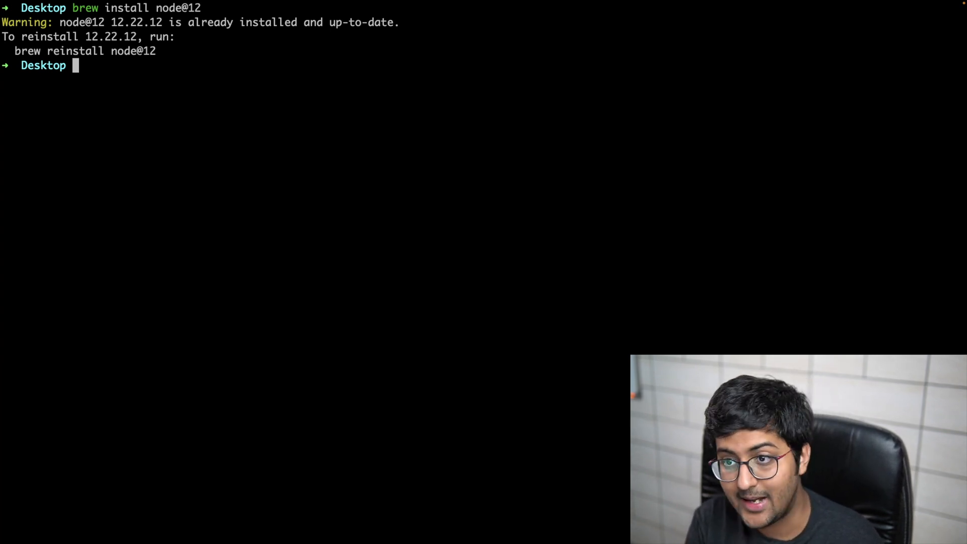
- Try pulumi new kubernetes-typescript in Desktop, which fails as it isn't empty
text(cd Desktop)
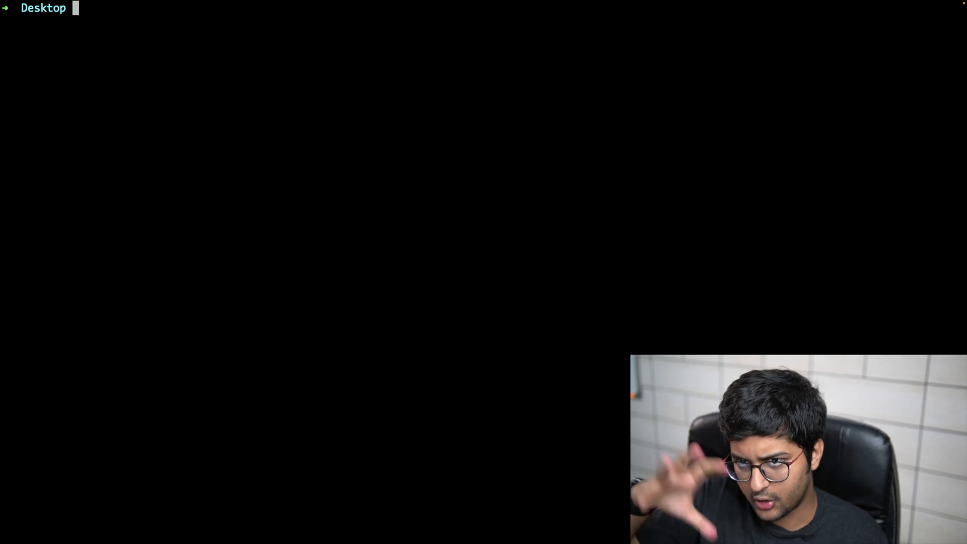
text(pou)
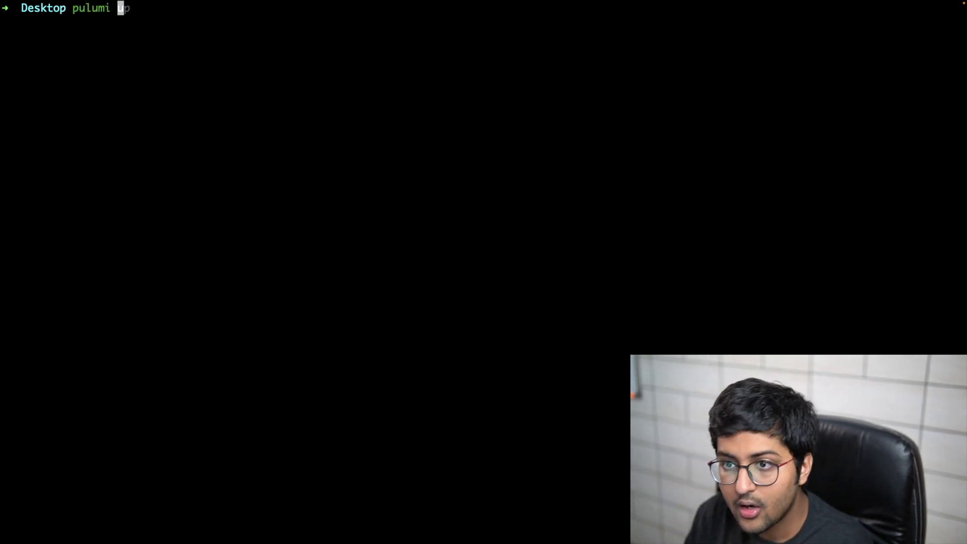
text(new kubernetes-typescript)
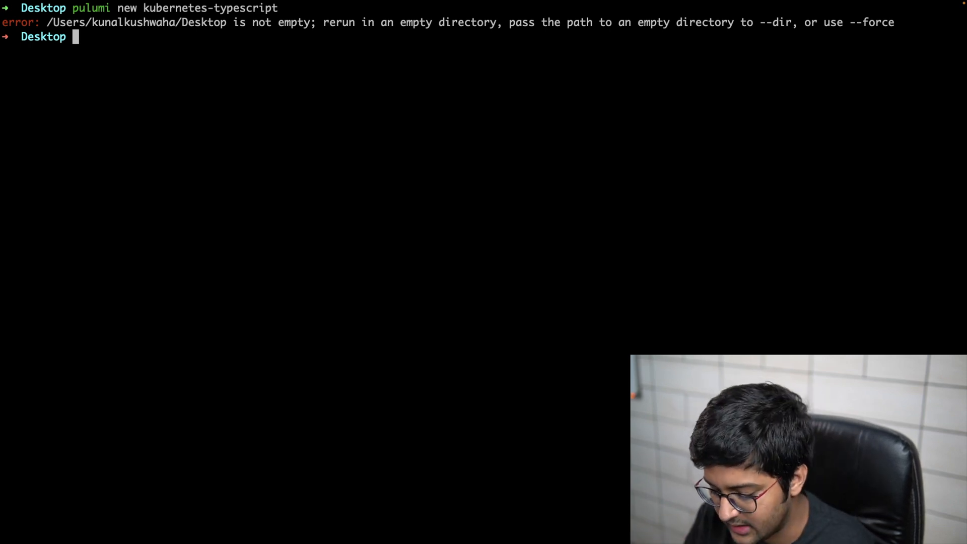
text(mkdir demo)
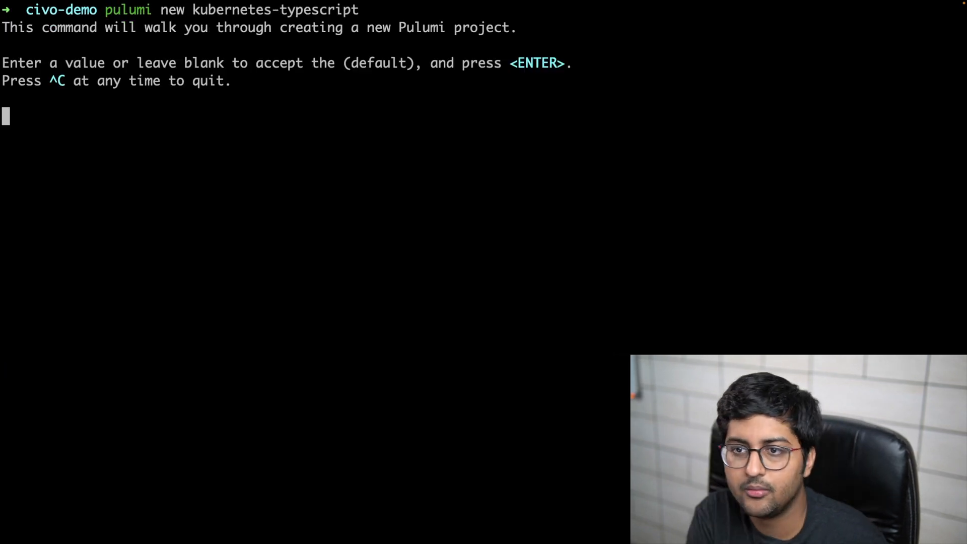
- Run the kubernetes-typescript wizard in civo-demo, entering civo-demo, then civo-demo2 after rejection
key(Enter)
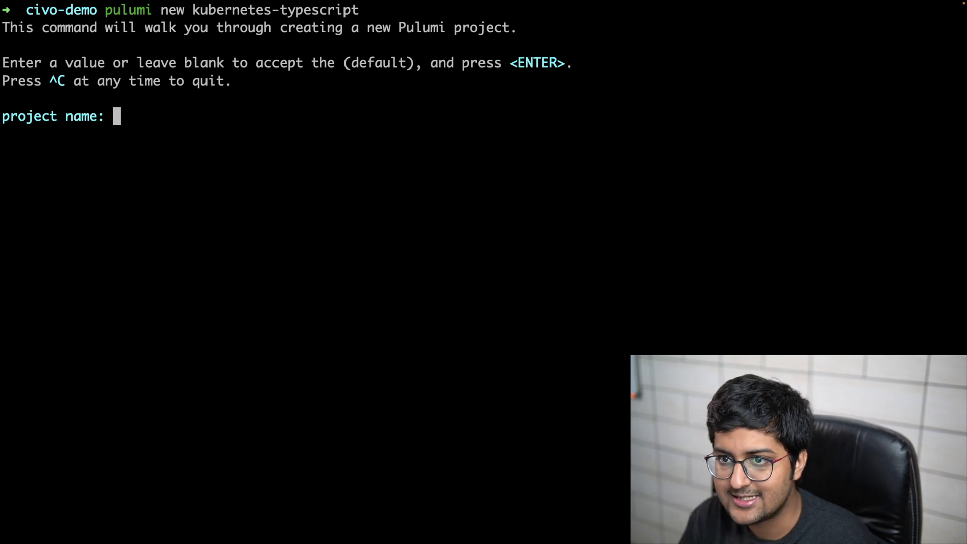
text(civo-demo)
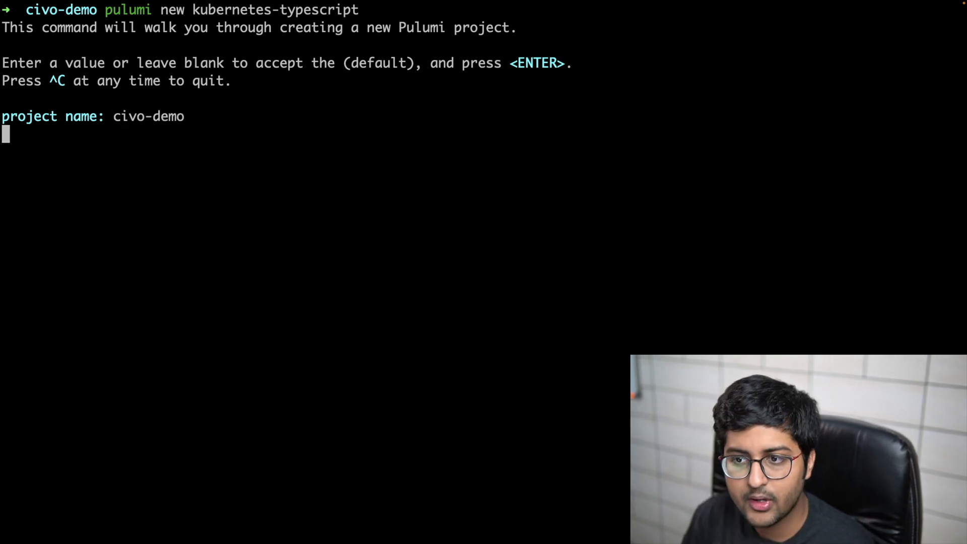
key(Enter)
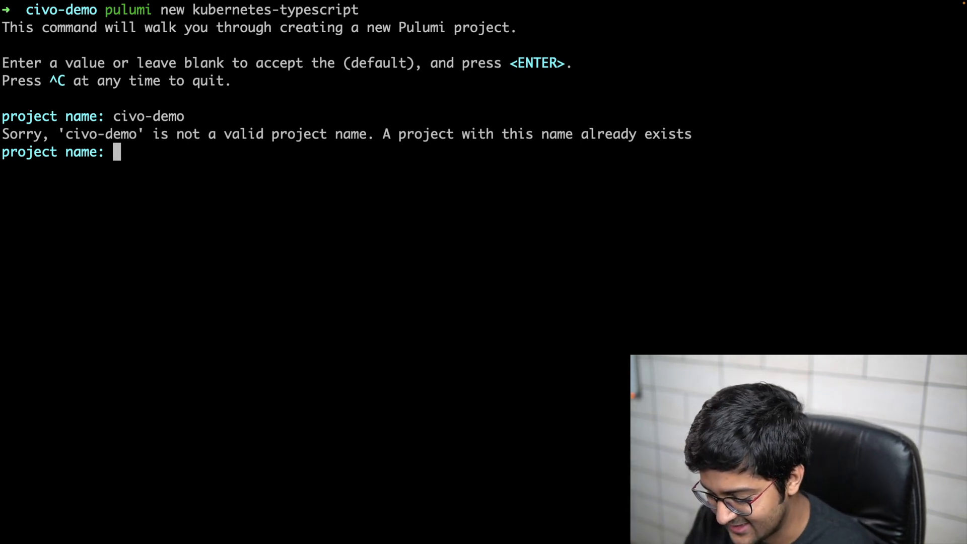
text(civo-demo2)
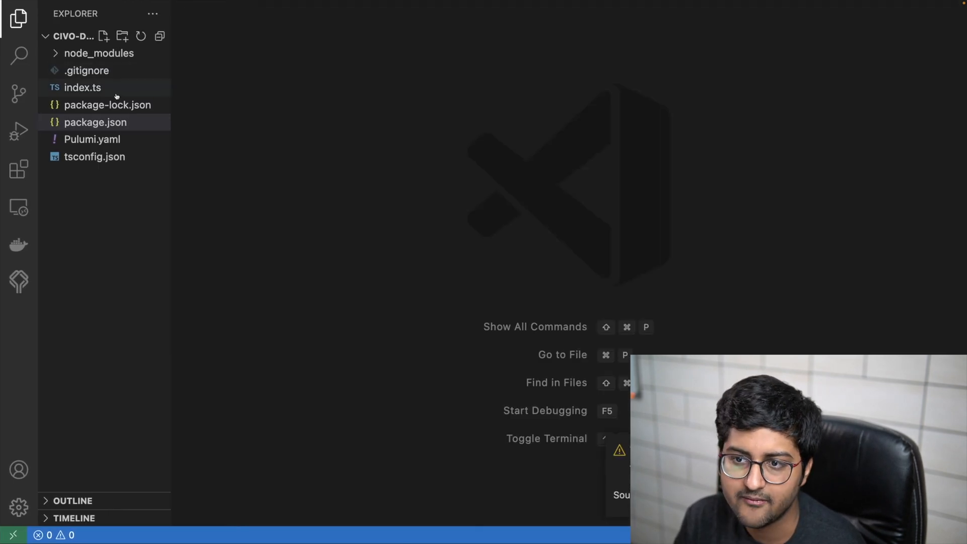
- Open index.ts and review the Civo firewall and one-node lon1 cluster code
click(82, 88)
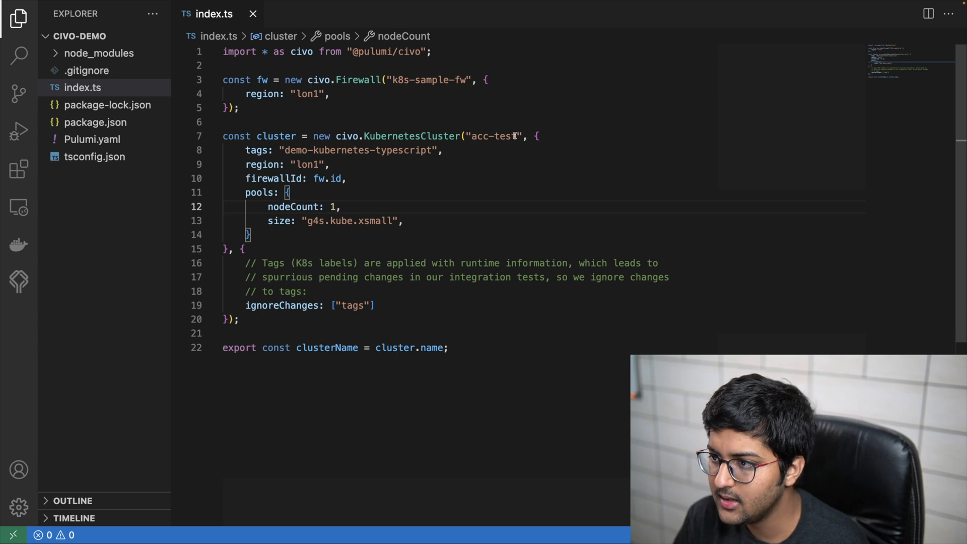
scroll(down, 3)
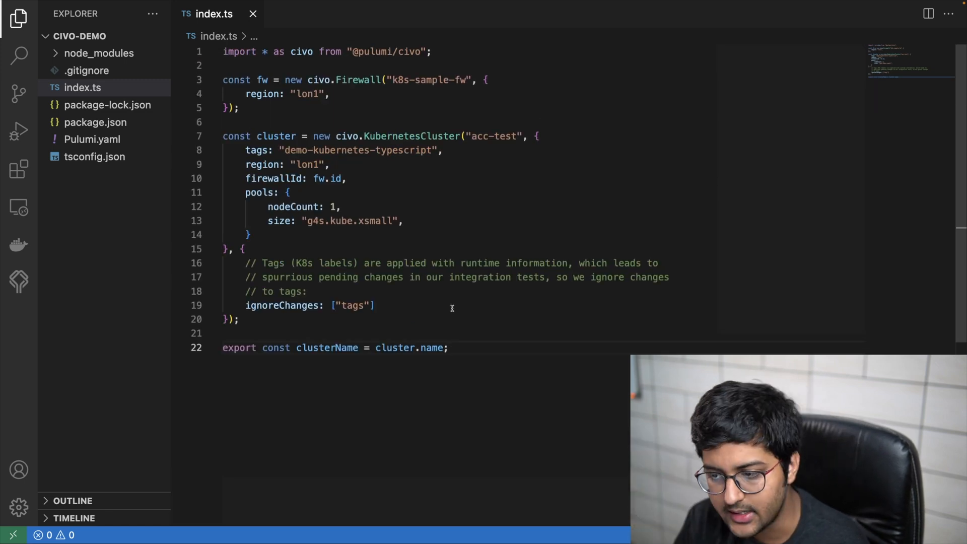
drag(377, 347, 449, 348)
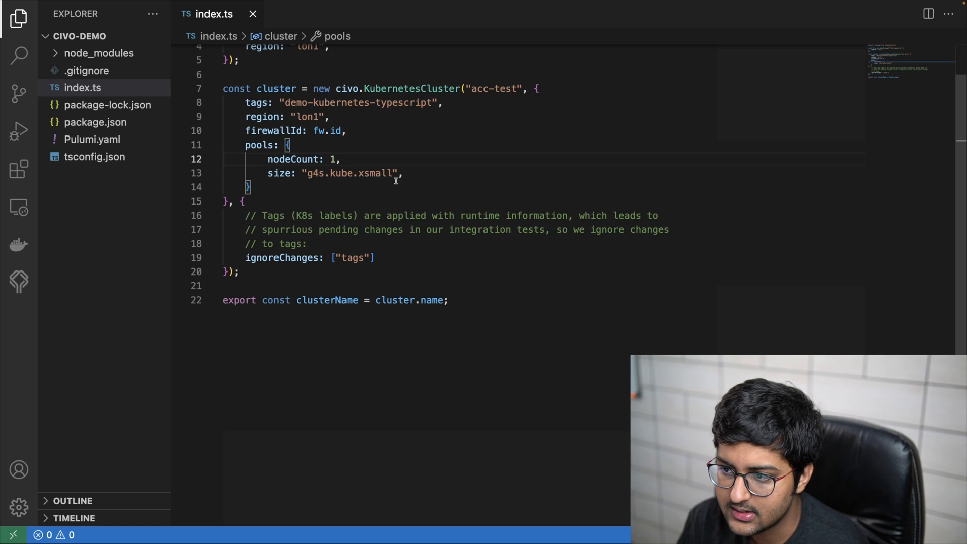
scroll(down, 3)
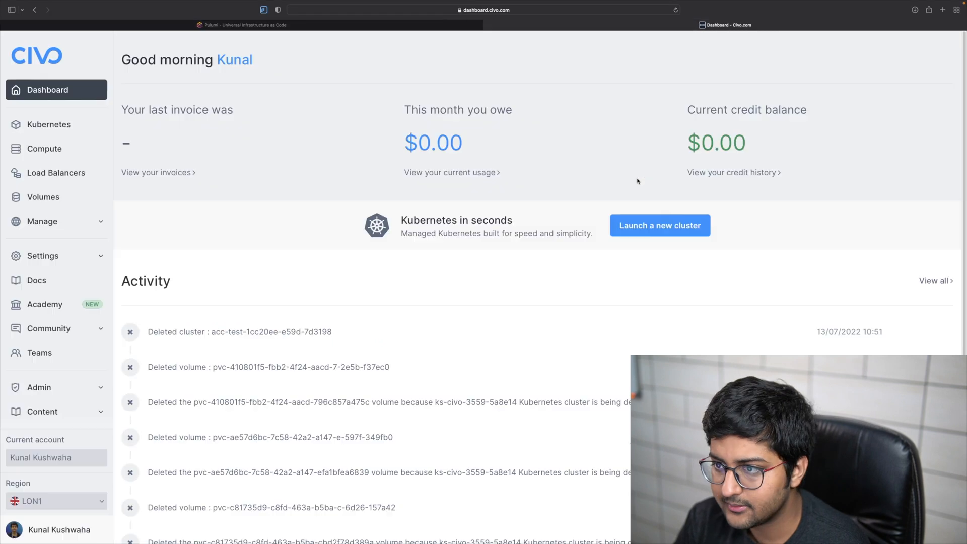
- Expand the Civo dashboard's account settings and open the Profile page
click(43, 256)
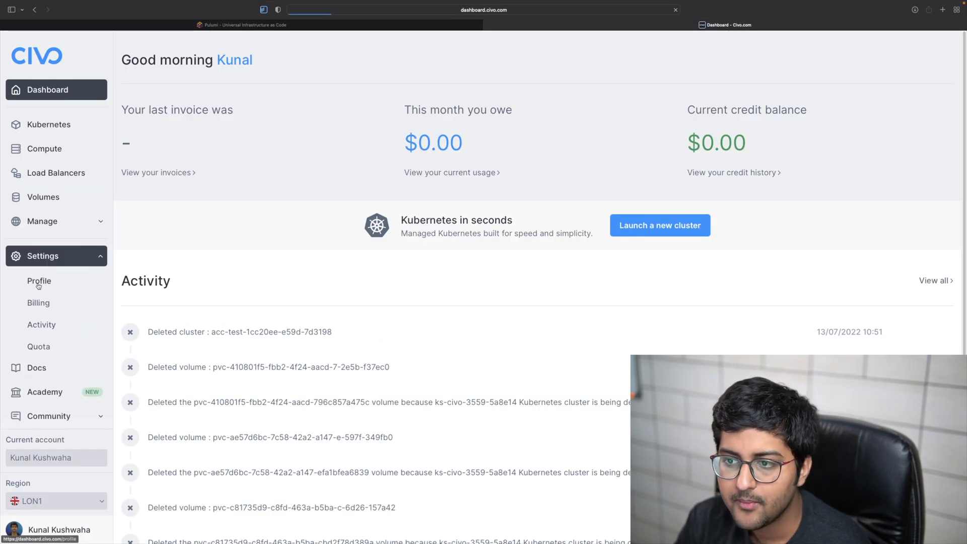
click(39, 281)
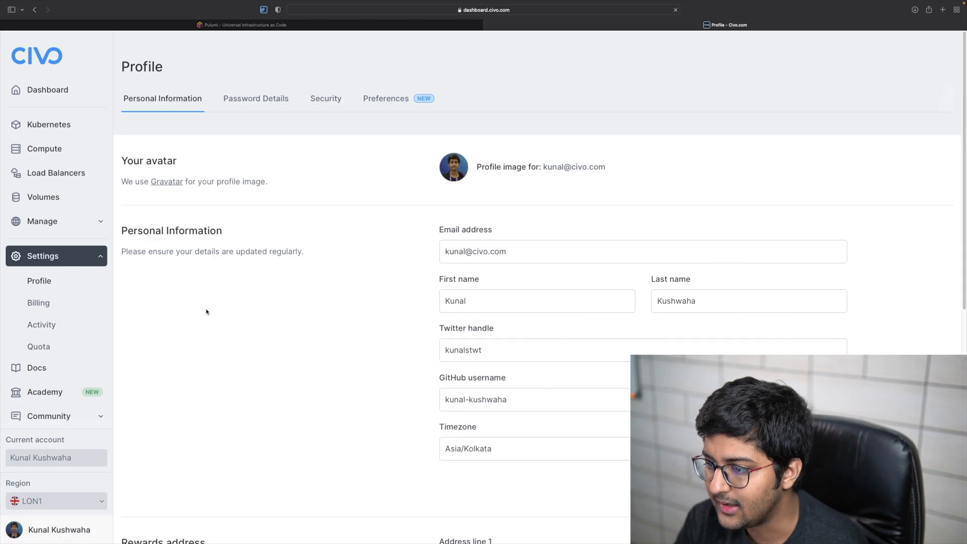
mouse_move(321, 102)
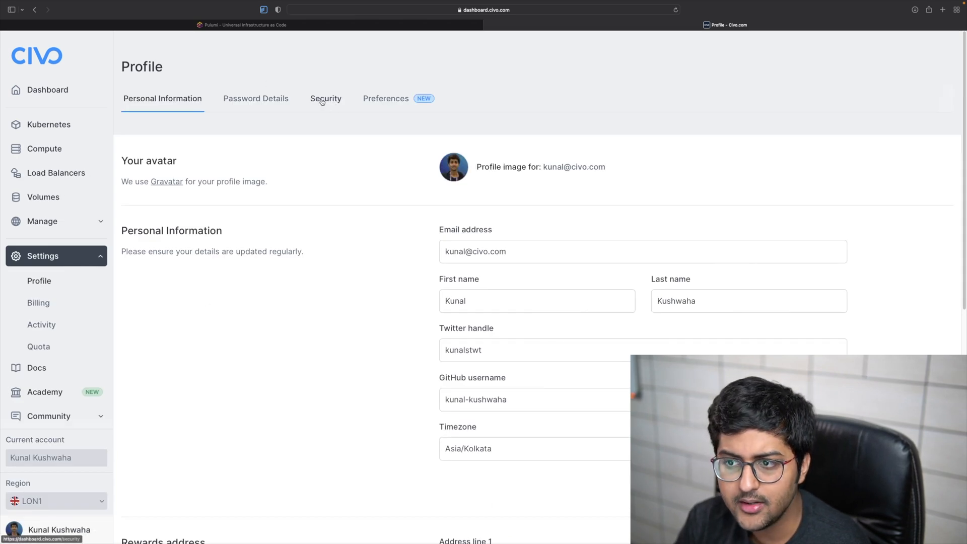
mouse_move(329, 210)
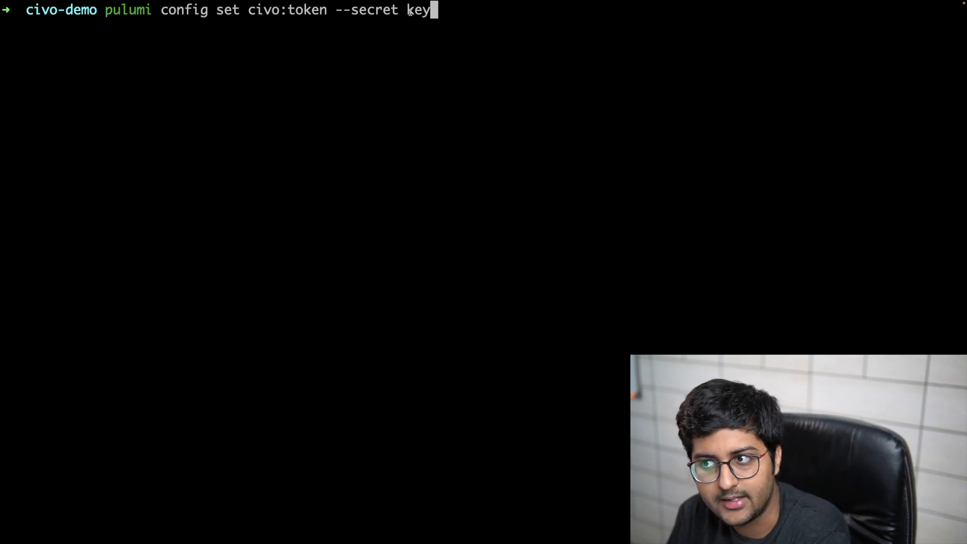
- Replace the placeholder key, export it as CIVO_TOKEN, and run pulumi preview
double_click(419, 10)
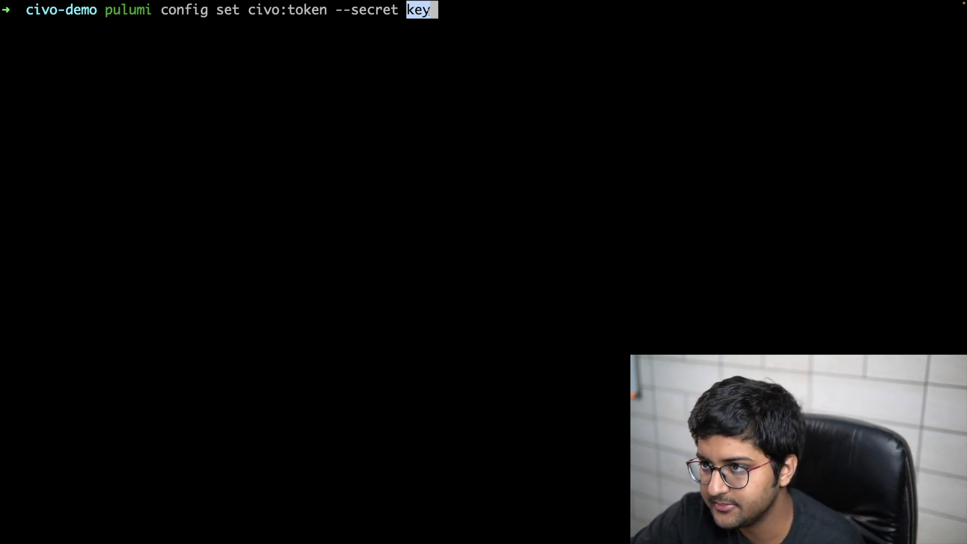
text(export CIVO_TOKEN=key)
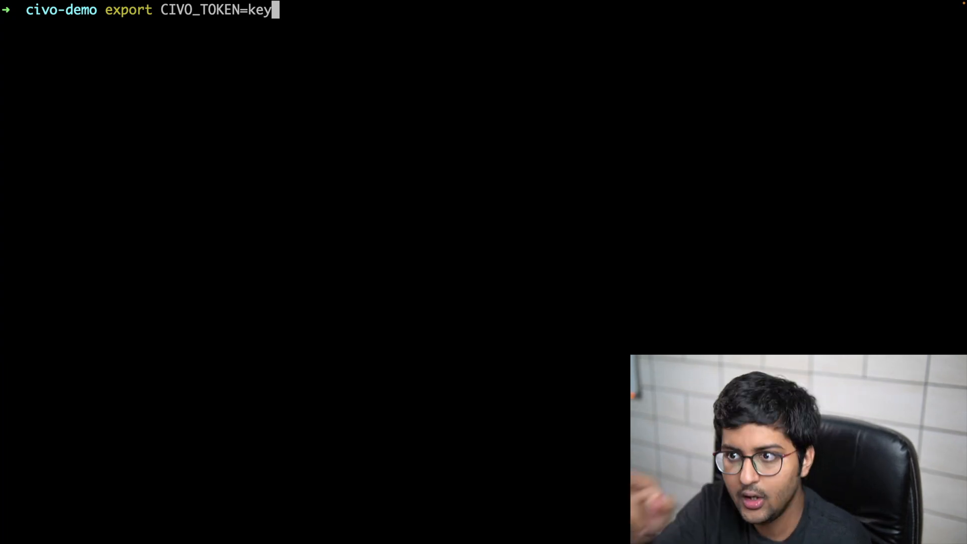
text(pulumi preview)
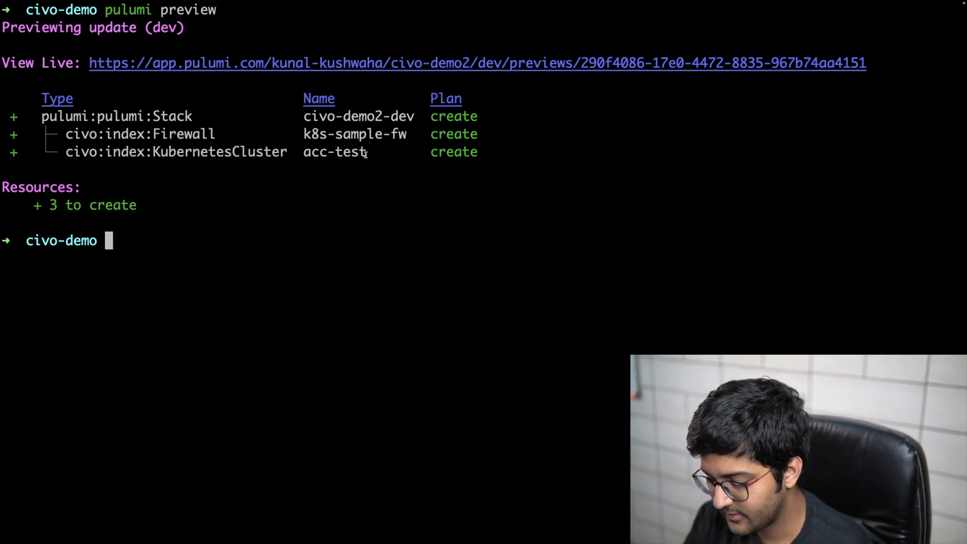
- Preview the stack, firewall and cluster, then run pulumi up and approve yes
text(pulumi preview)
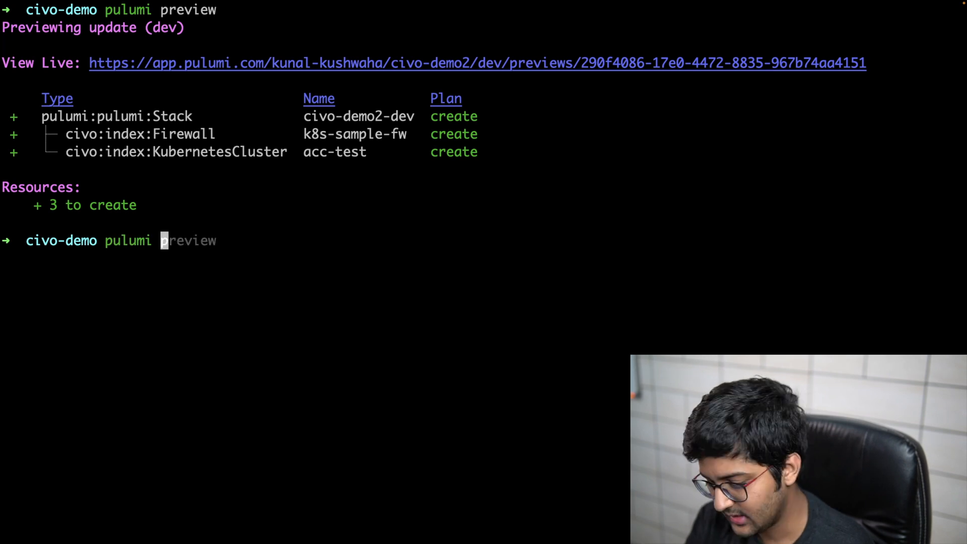
text(up)
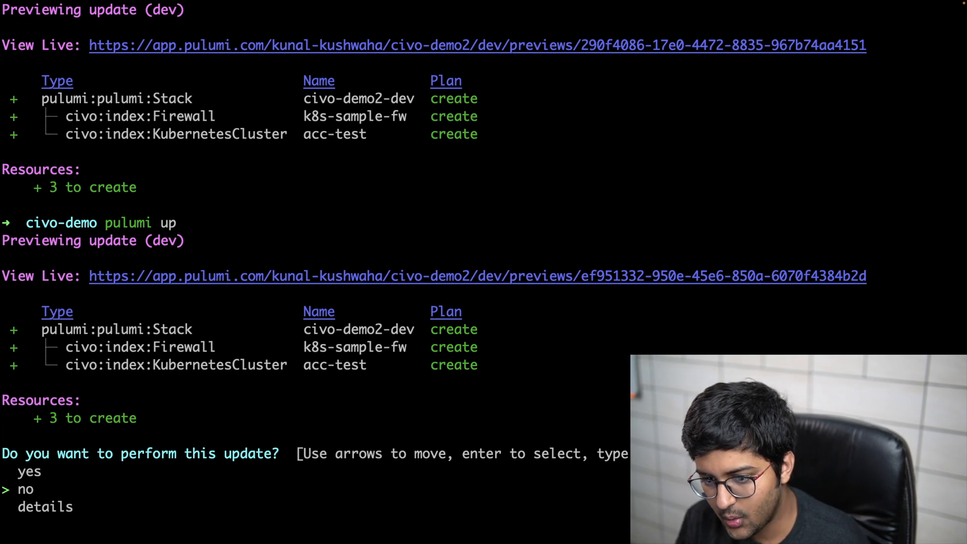
key(Enter)
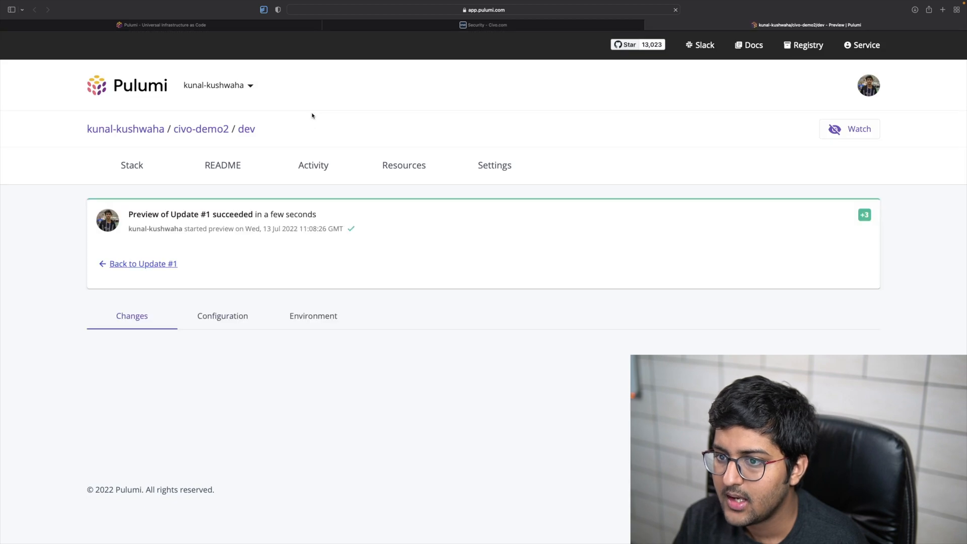
- Check the preview's Configuration and Changes tabs, return to Update #1, then switch to Civo
click(222, 316)
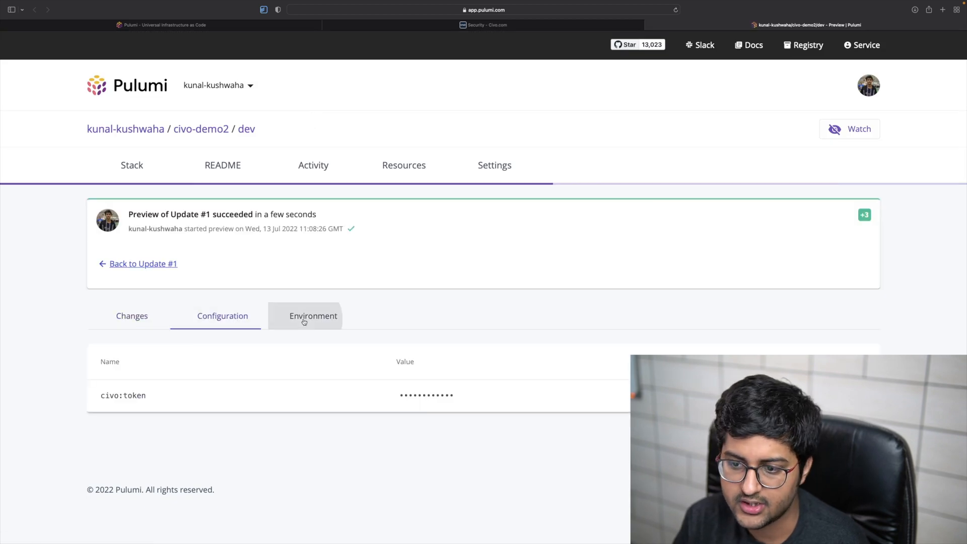
mouse_move(164, 396)
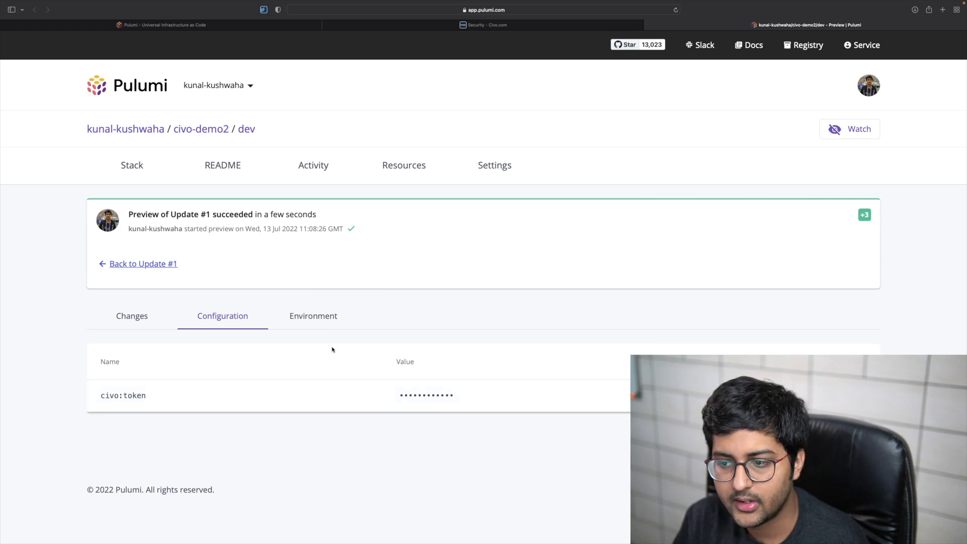
click(129, 316)
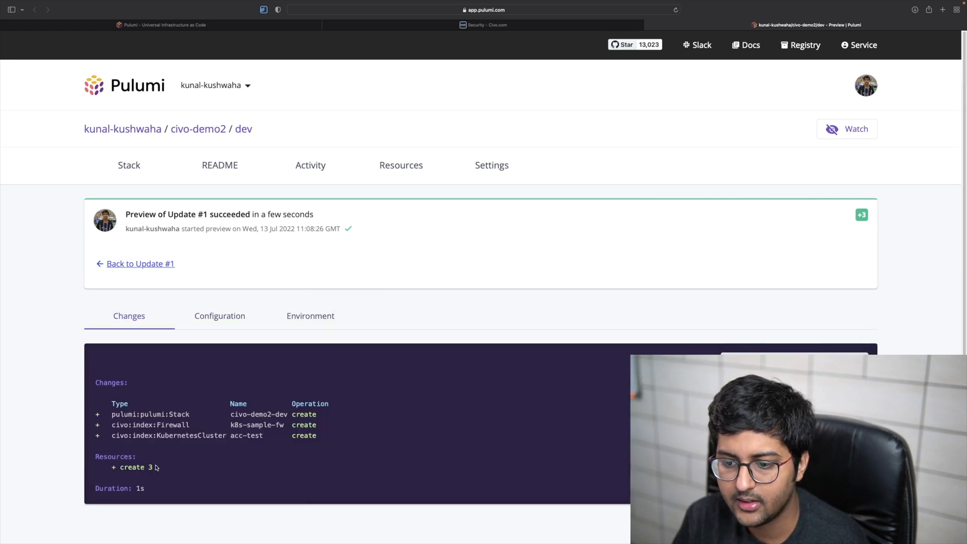
click(129, 166)
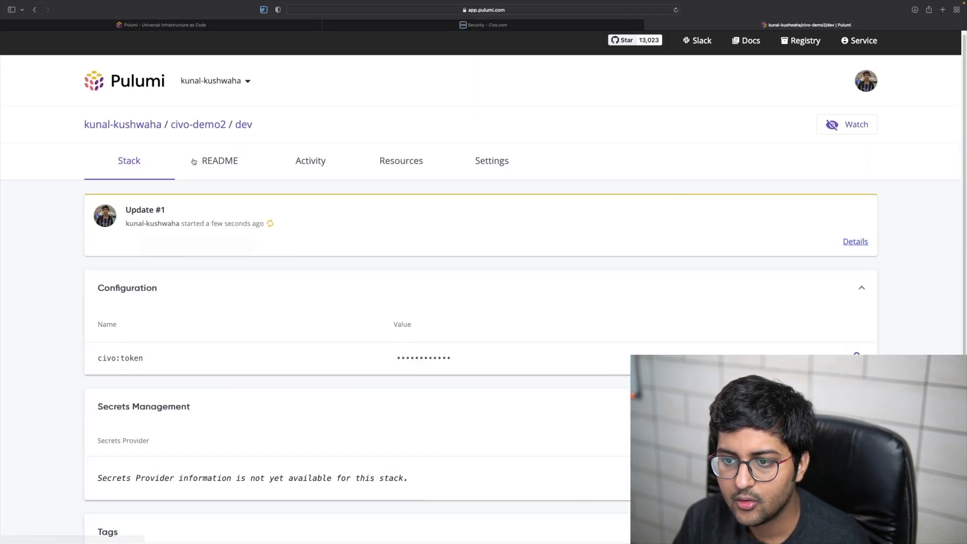
click(401, 161)
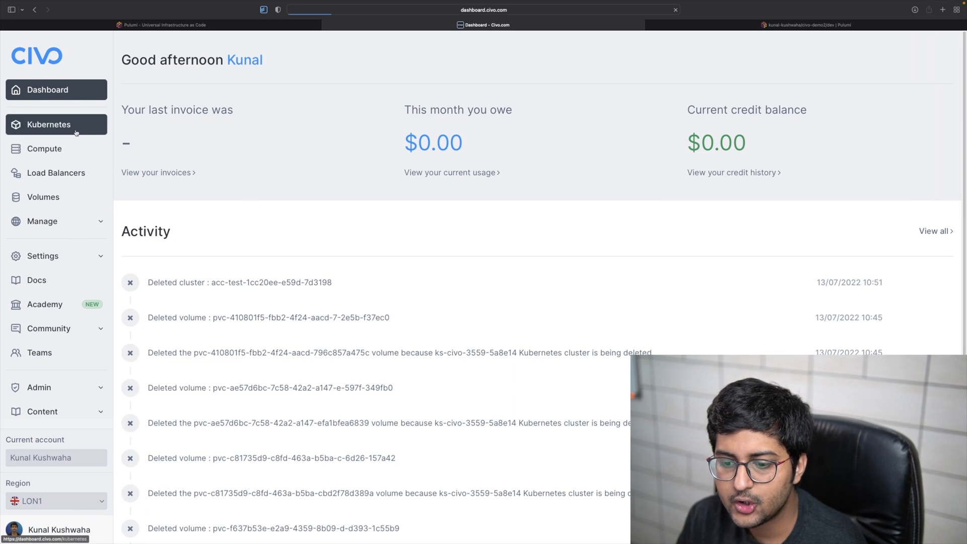
- Open the acc-test-4f99ebb cluster from Civo's Kubernetes list to see it building
click(57, 125)
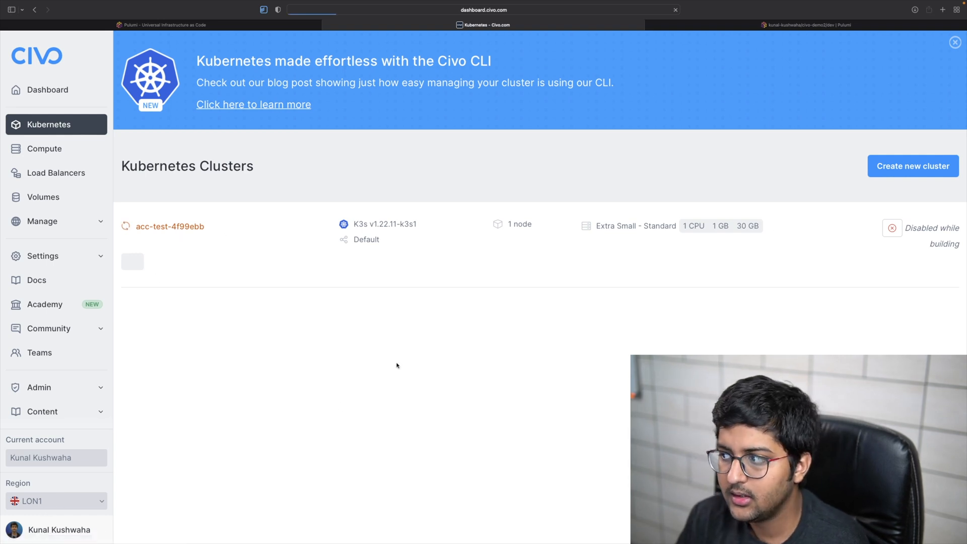
click(170, 226)
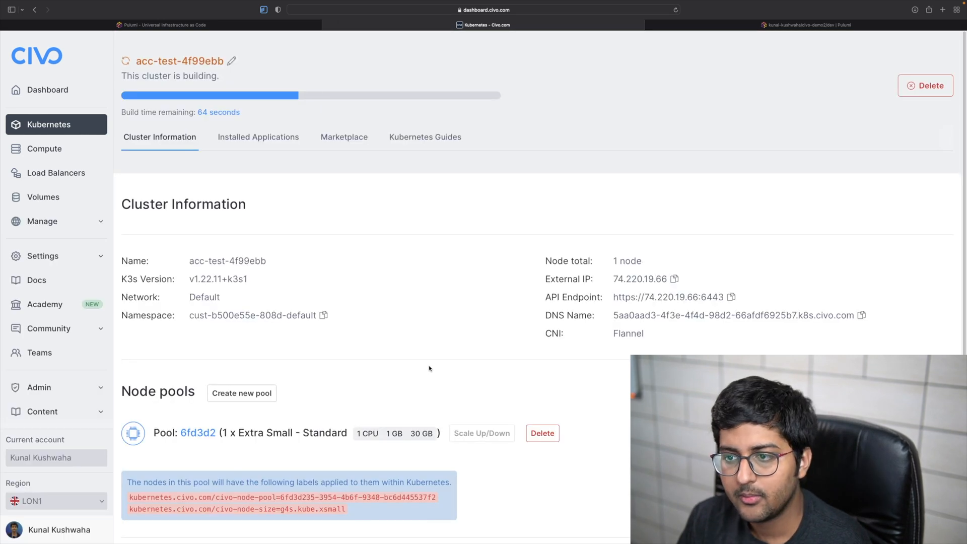
scroll(down, 3)
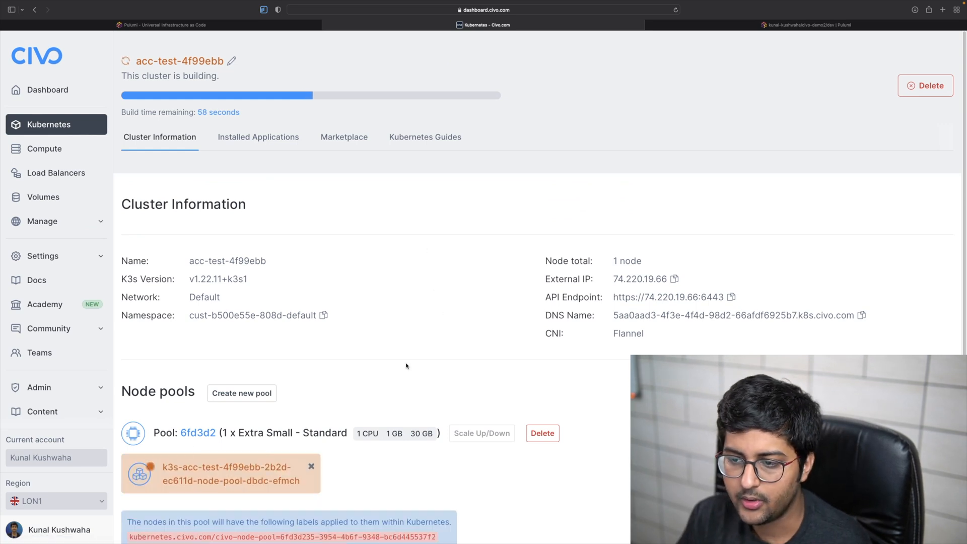
click(163, 25)
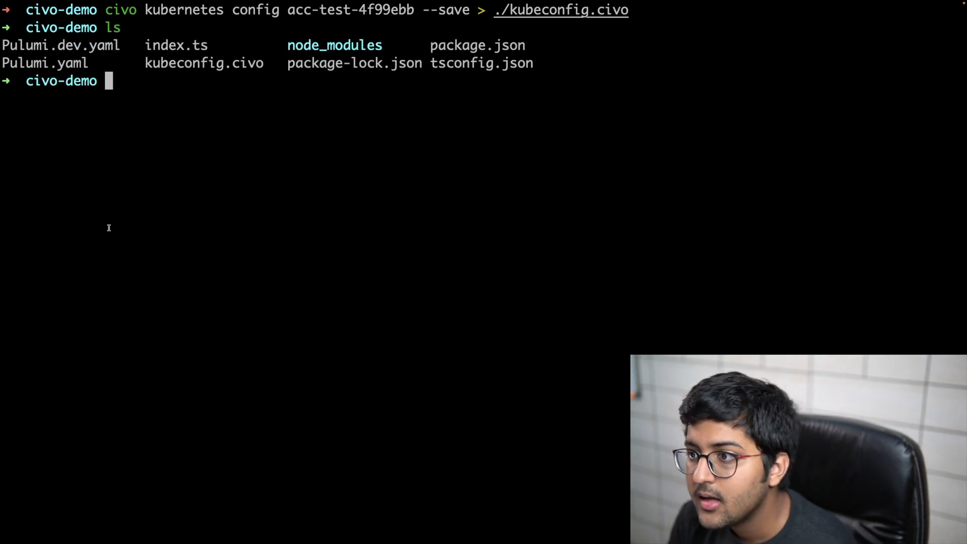
- Save the acc-test-4f99ebb kubeconfig to kubeconfig.civo, then begin a new pulumi command
double_click(203, 63)
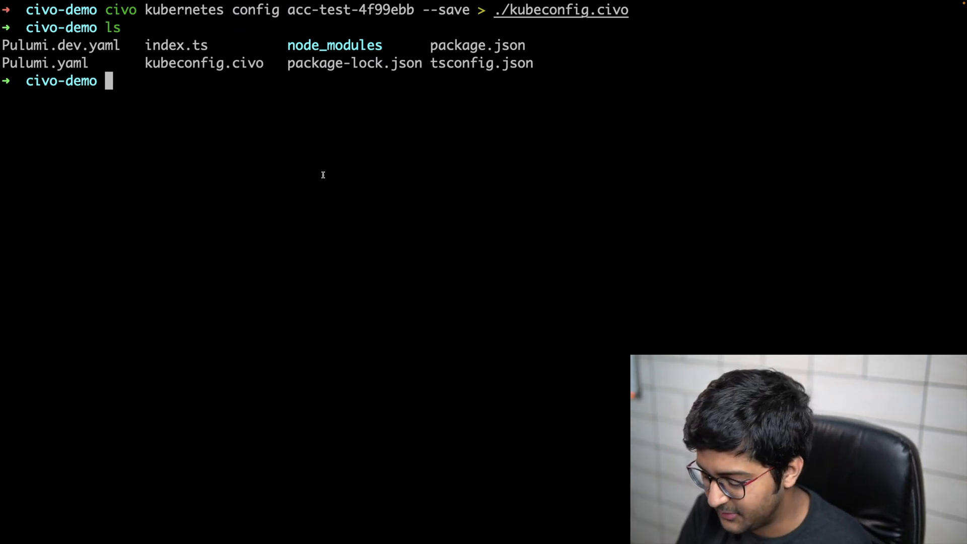
text(pulumi up)
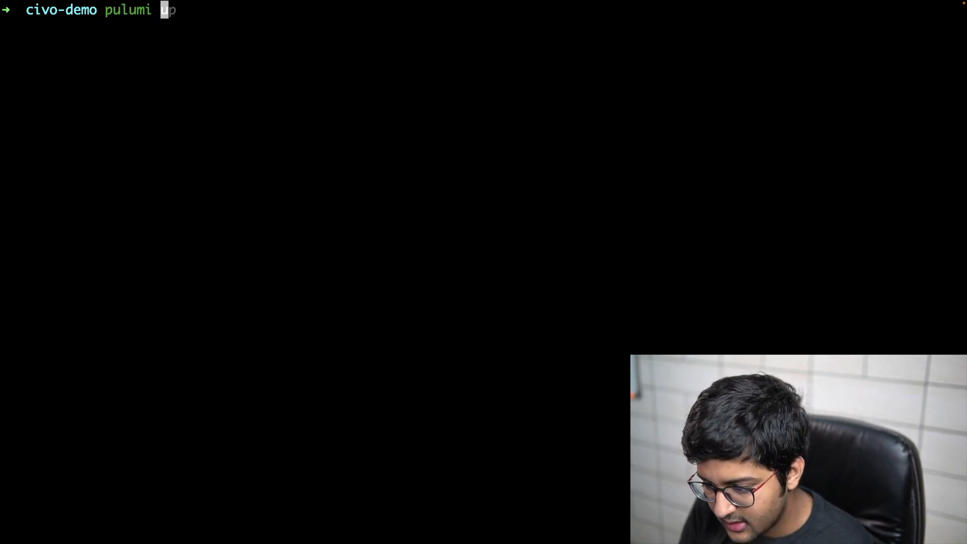
- Destroy all 3 resources with pulumi destroy, then select the suggested stack rm command
text(destroy)
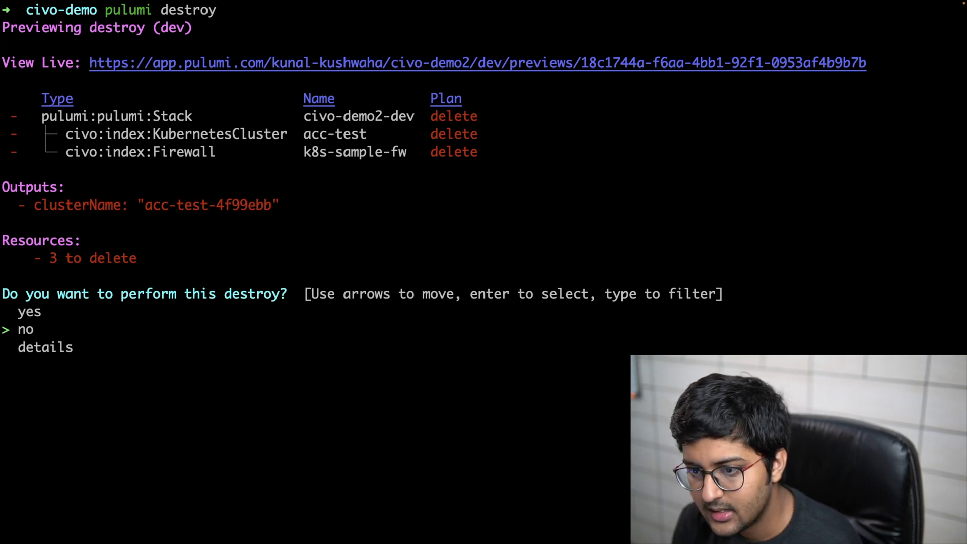
key(up)
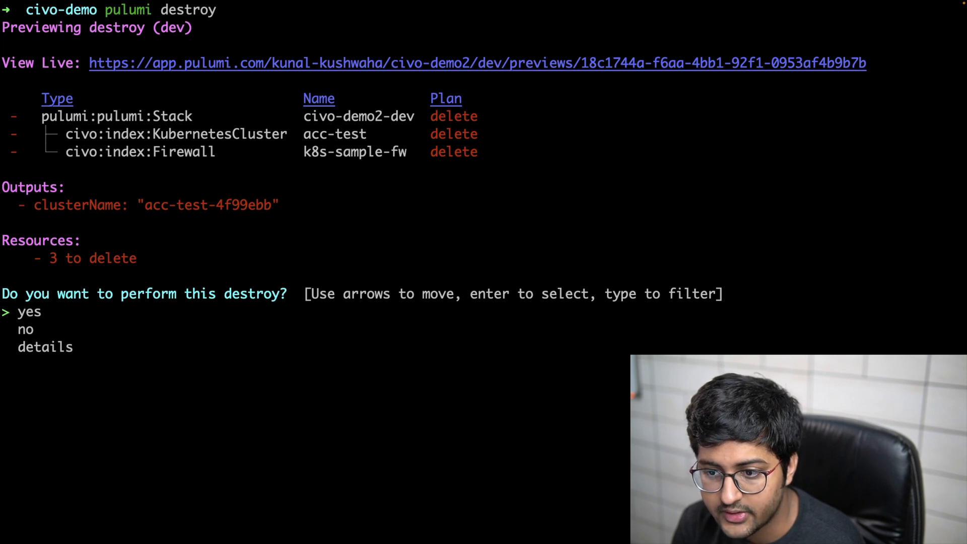
key(enter)
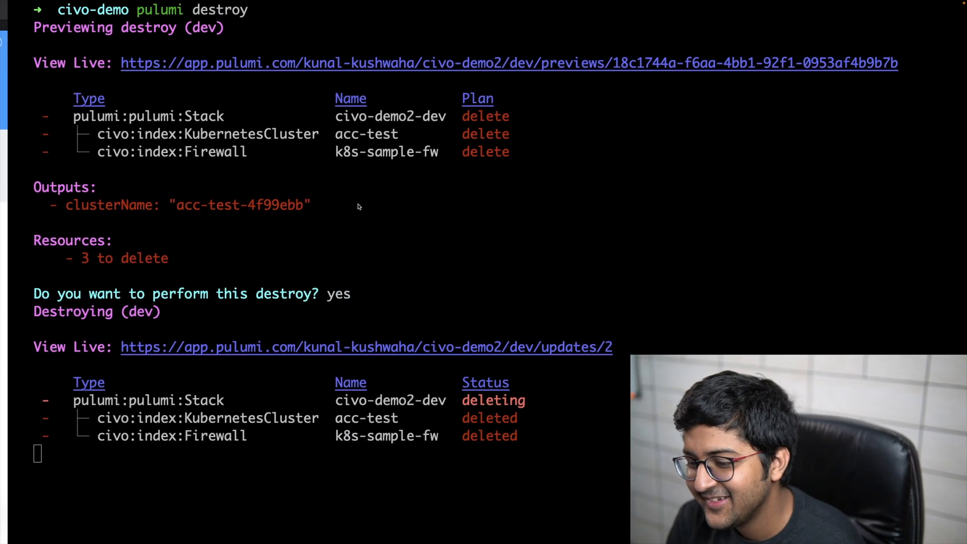
scroll(down, 3)
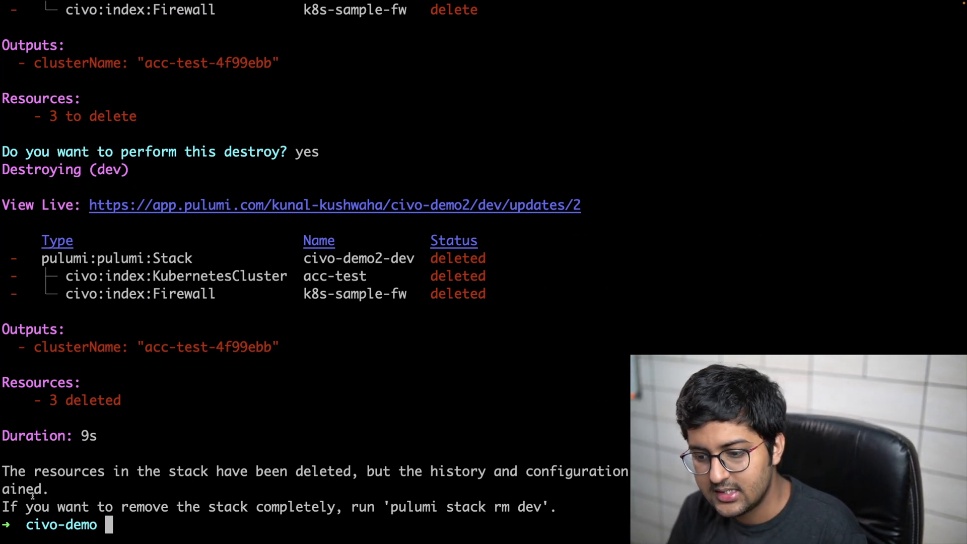
drag(391, 506, 540, 506)
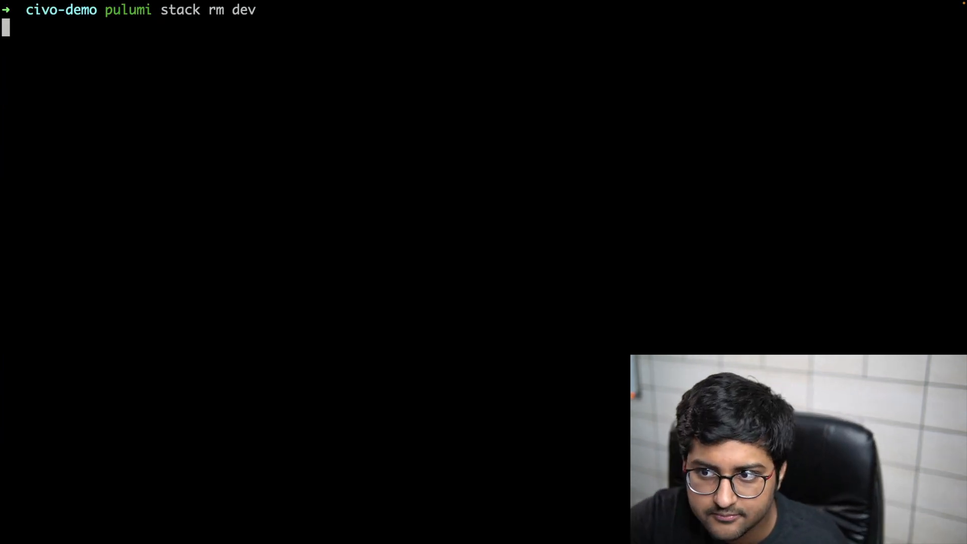
- Remove the 'dev' Pulumi stack with pulumi stack rm dev
text(dev)
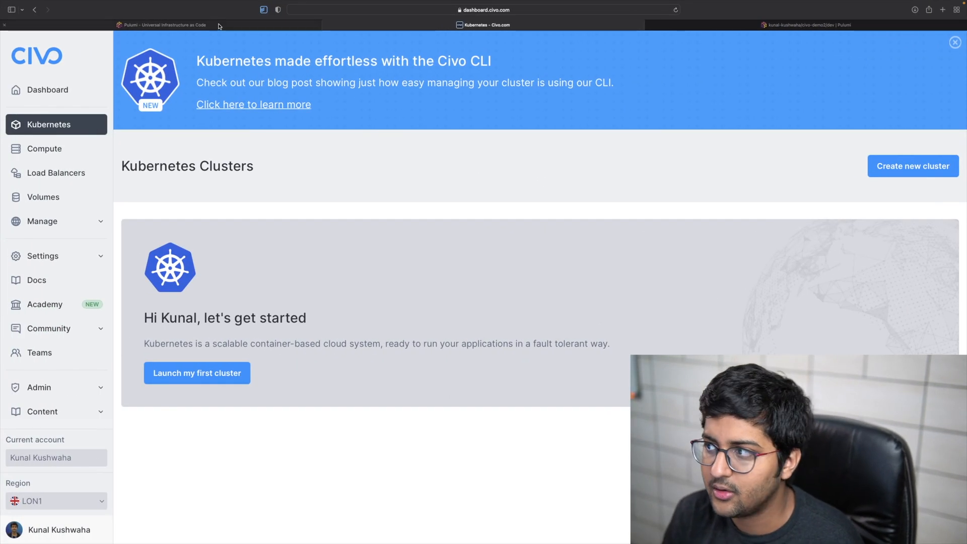
- Glance at the Pulumi website, then return to the empty Civo Kubernetes Clusters page
click(166, 25)
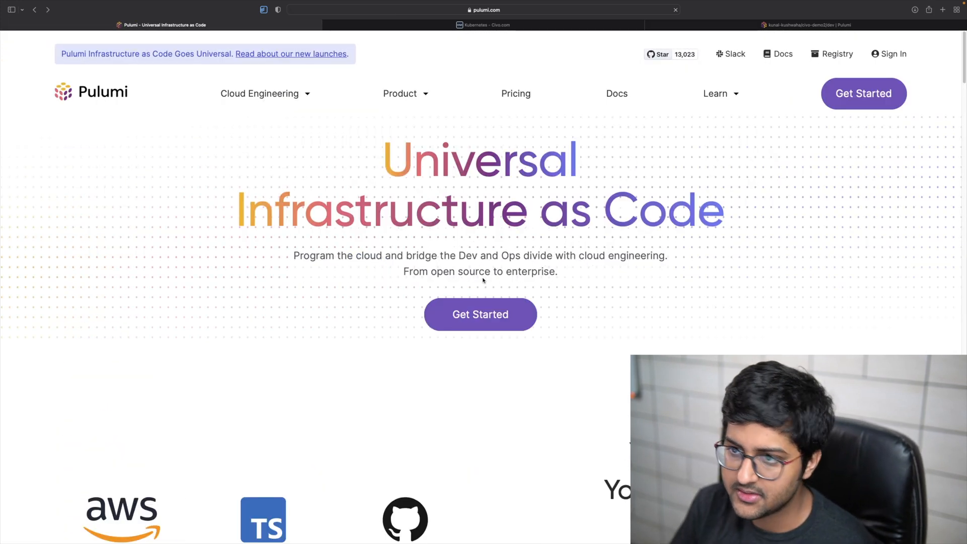
click(484, 25)
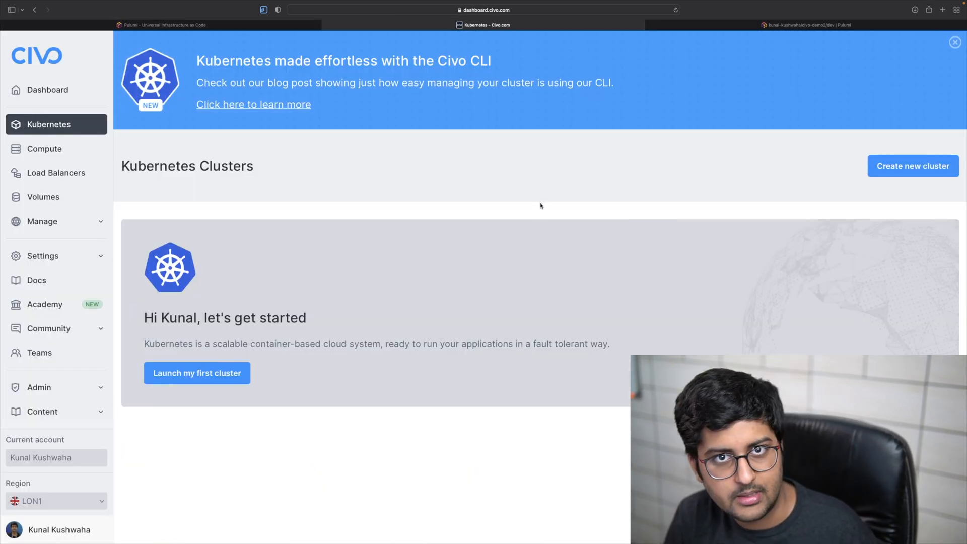